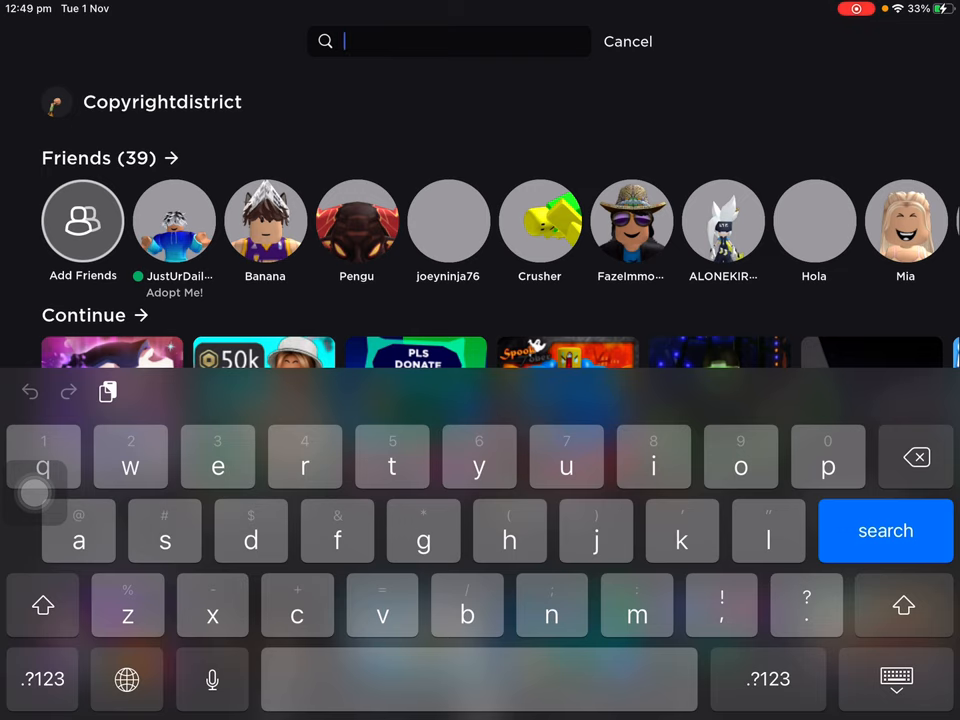
# Search Roblox for 'mu' and open the Muscle Legends game page
pyautogui.write('mu')
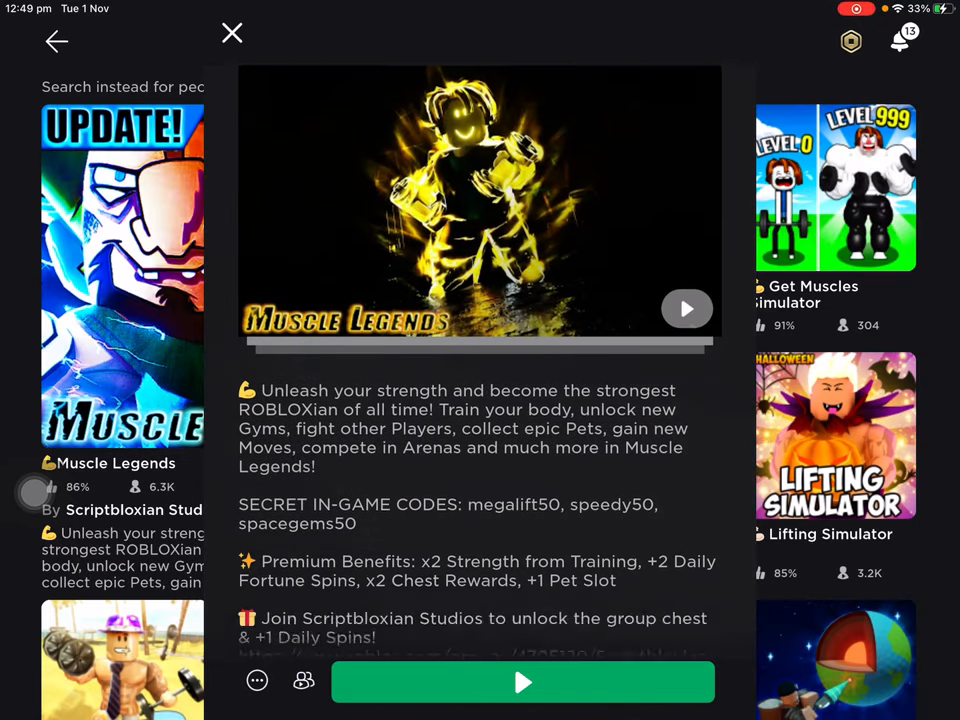
# Open the Muscle Legends Servers list and scroll down to Other Servers
pyautogui.click(522, 682)
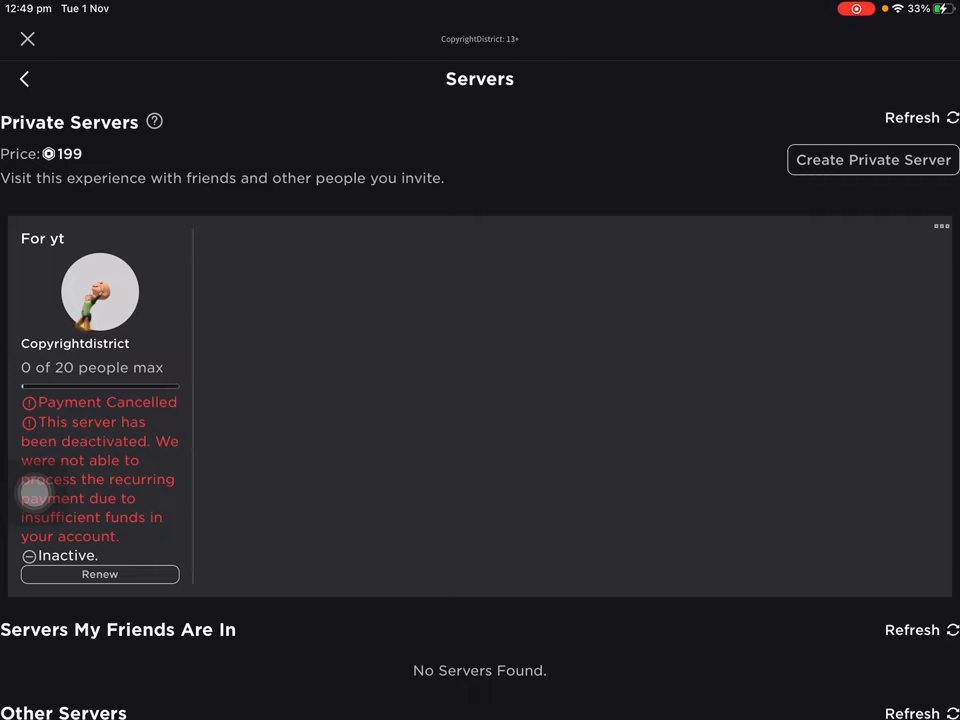
pyautogui.scroll(-3)
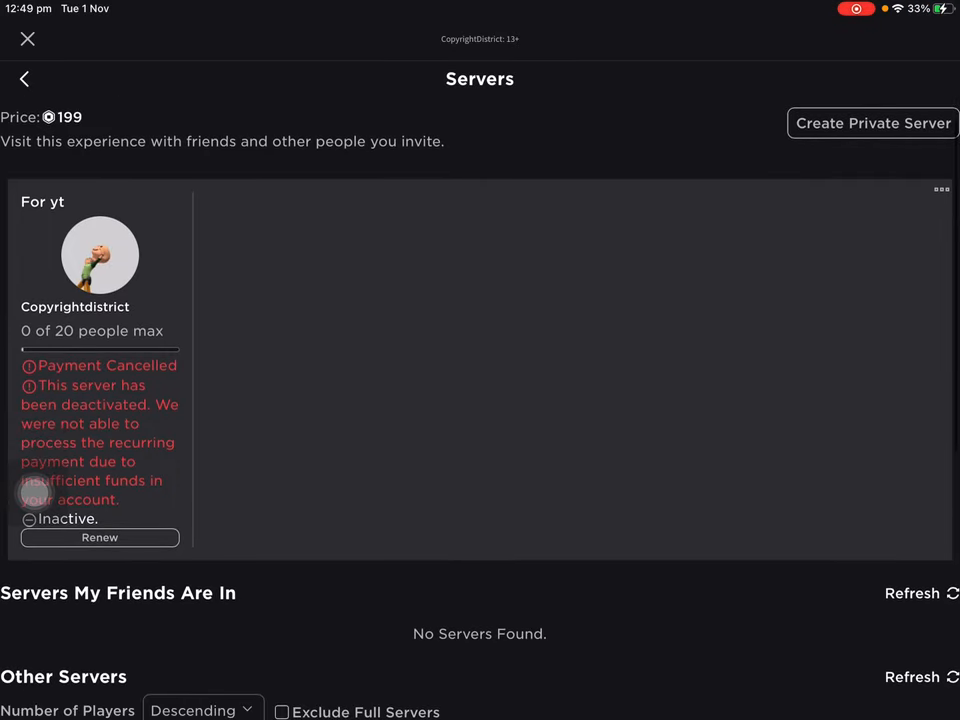
pyautogui.scroll(-3)
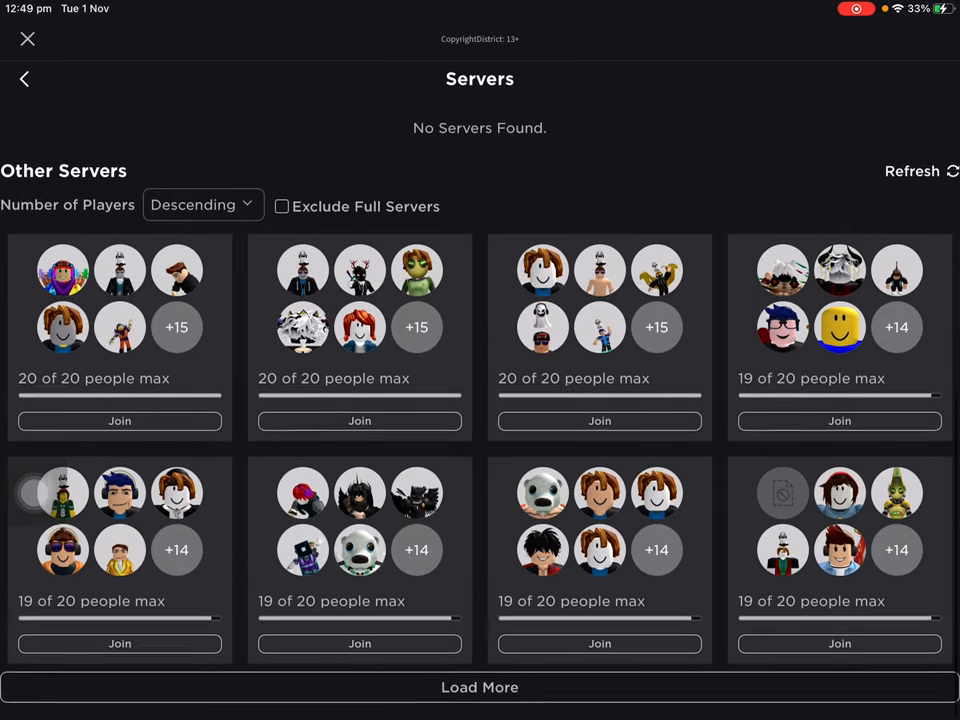
# Sort Other Servers by player count Ascending to show 2-of-20 servers first
pyautogui.click(203, 205)
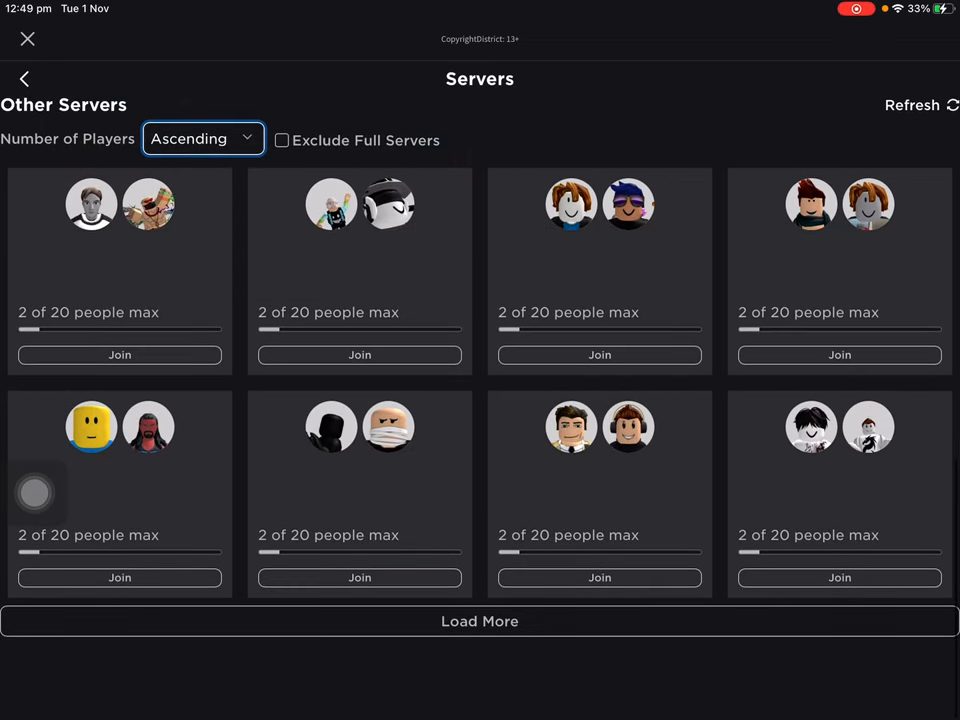
pyautogui.scroll(-3)
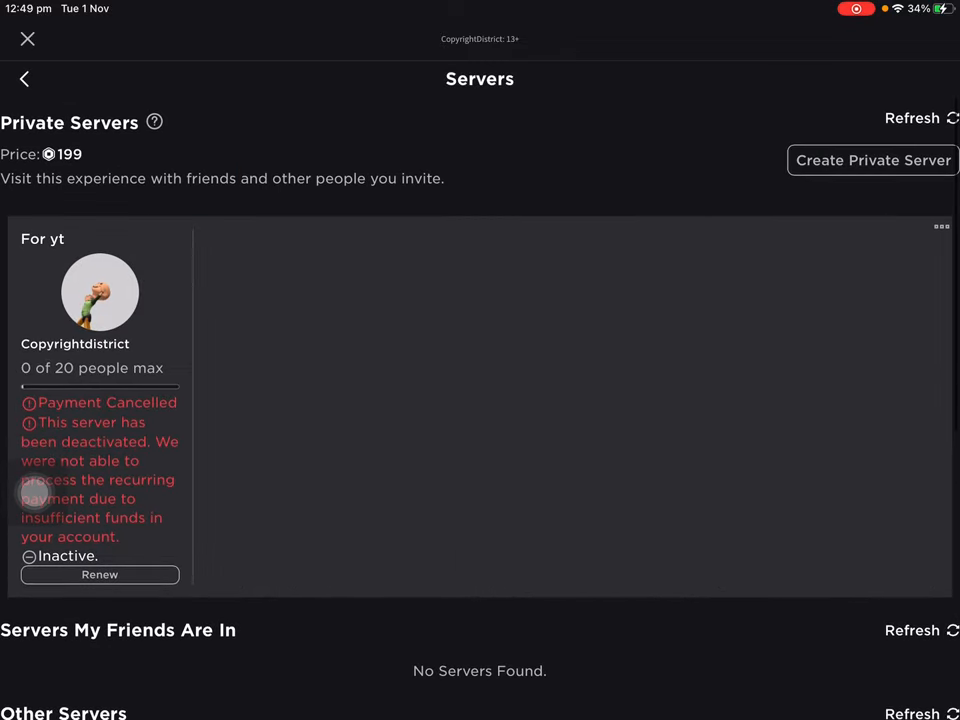
pyautogui.scroll(-3)
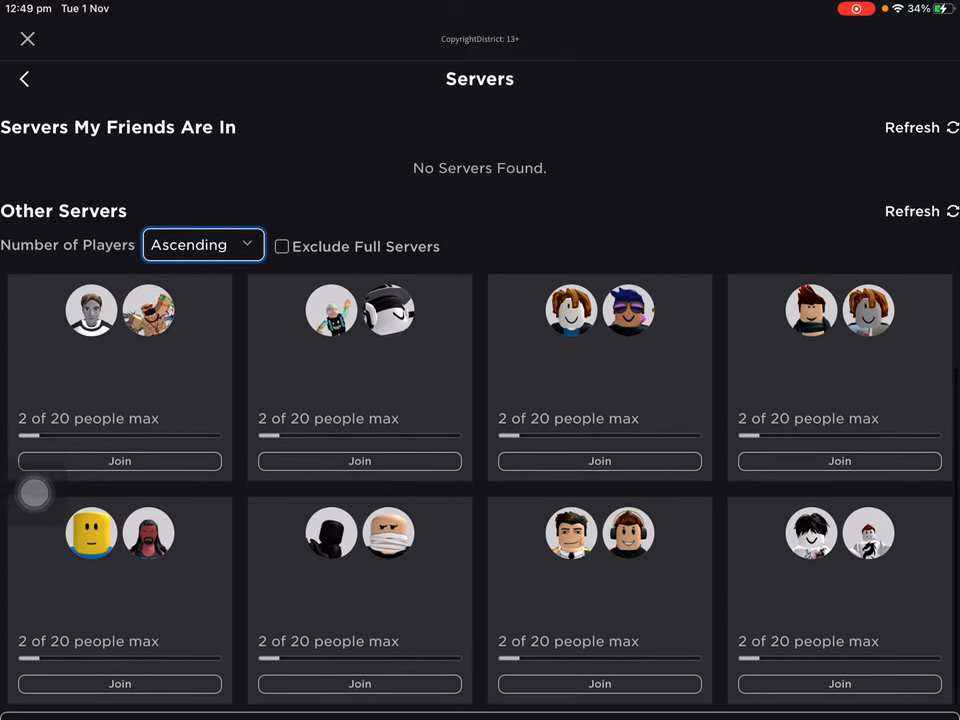